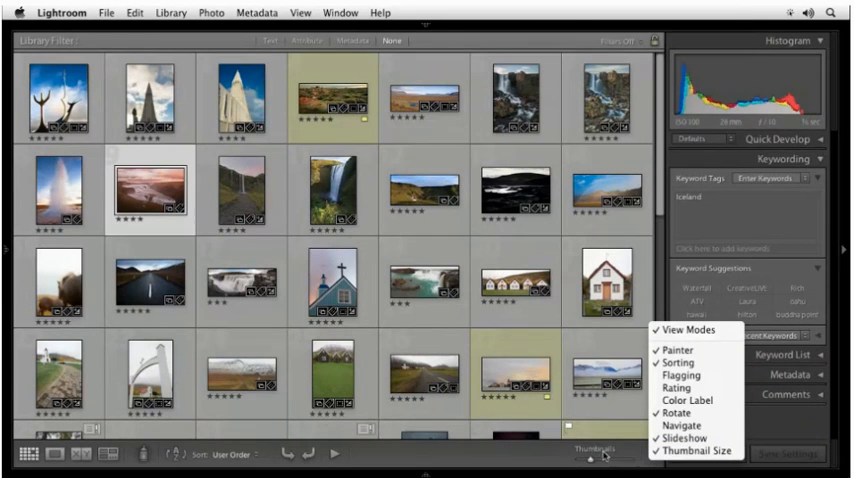
mouse_move(664, 354)
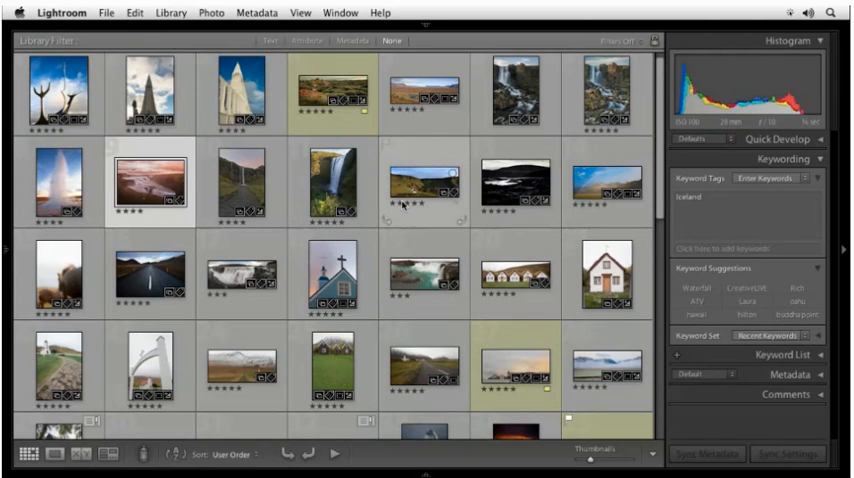
Paint the Waterfall keyword onto waterfall thumbnails while moving down the Iceland grid
left_click(312, 12)
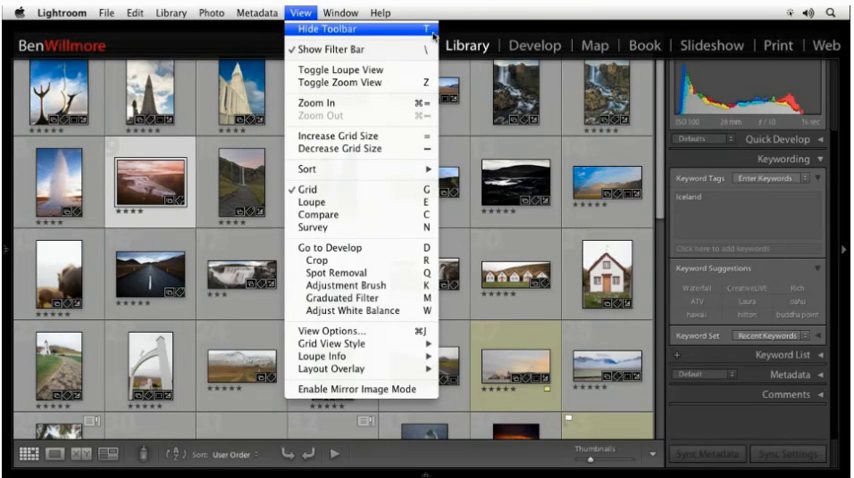
left_click(318, 32)
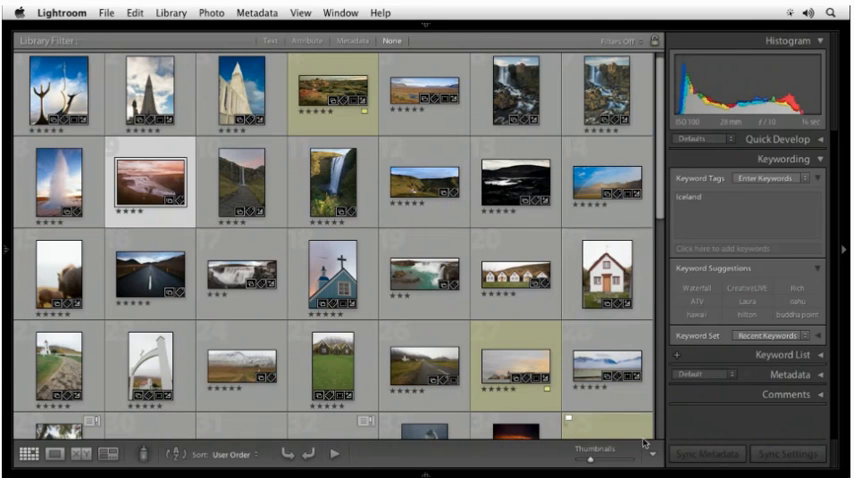
right_click(640, 440)
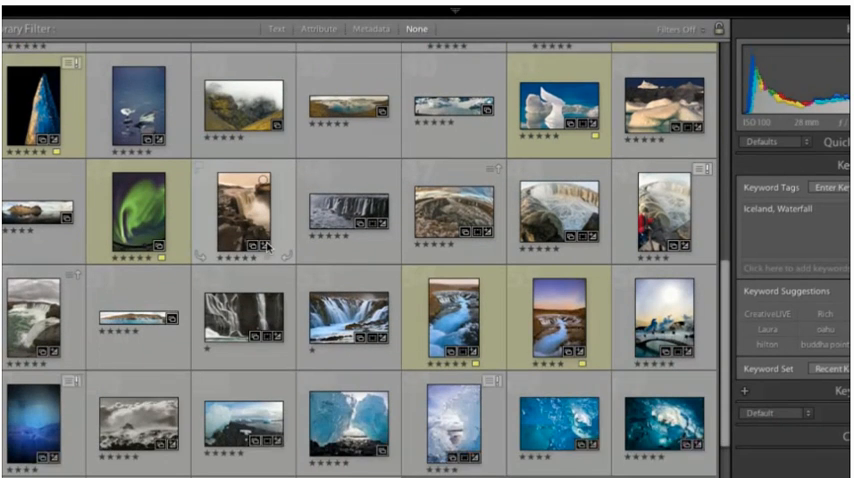
scroll("down", 3)
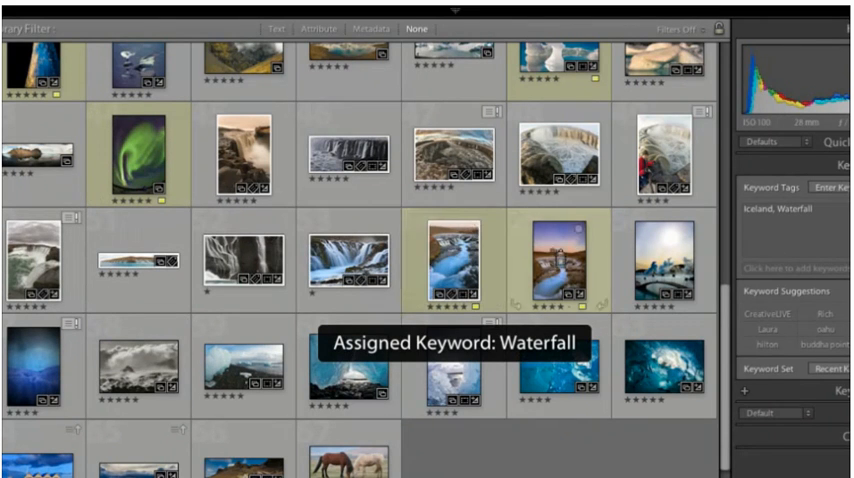
scroll("down", 3)
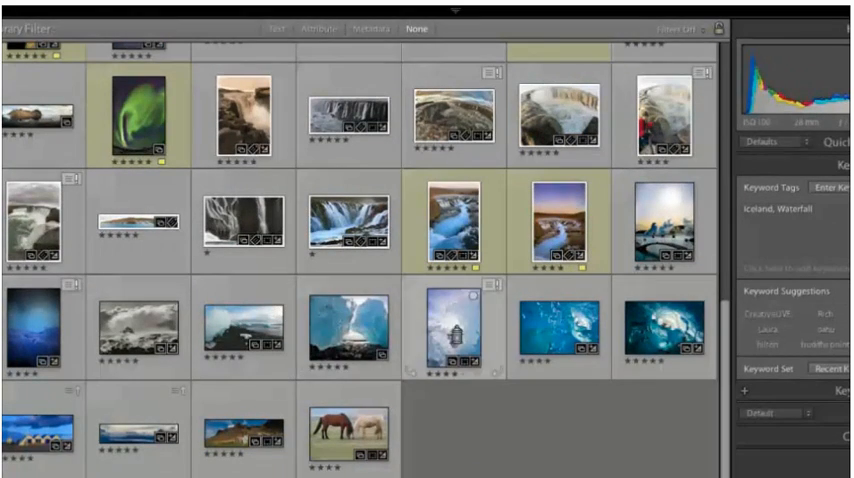
scroll("down", 3)
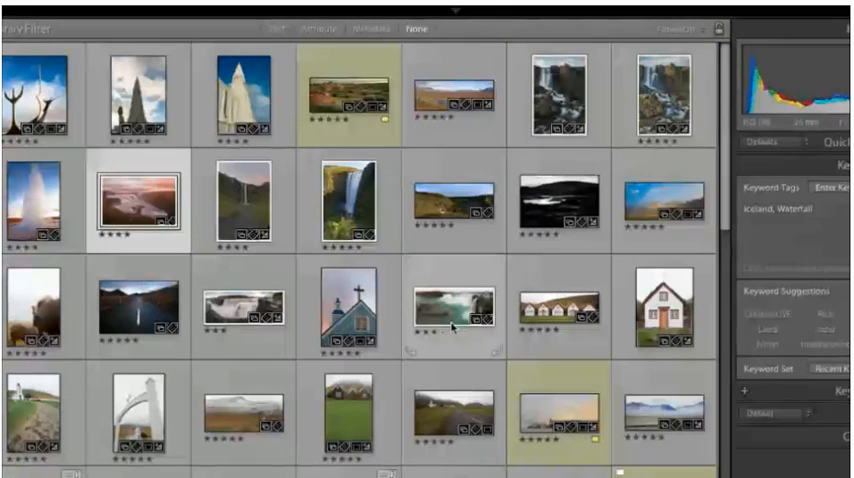
mouse_move(452, 330)
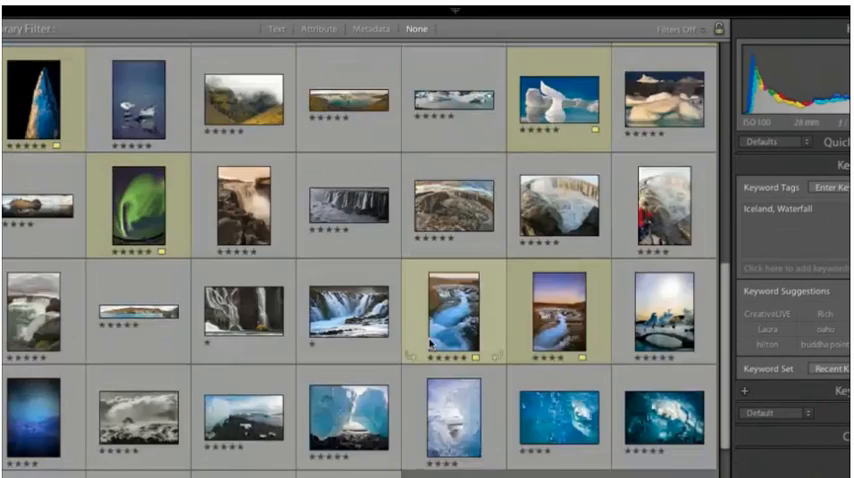
Scroll the grid back down to the later waterfall and ice photos
scroll("down", 3)
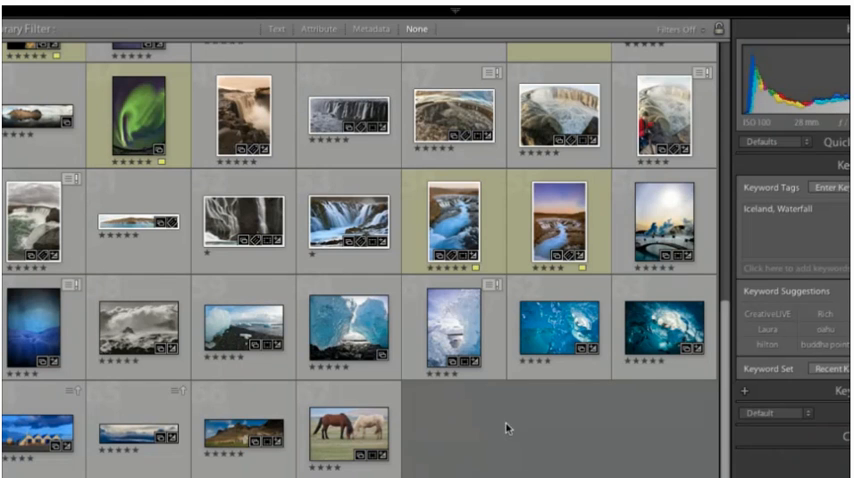
mouse_move(584, 400)
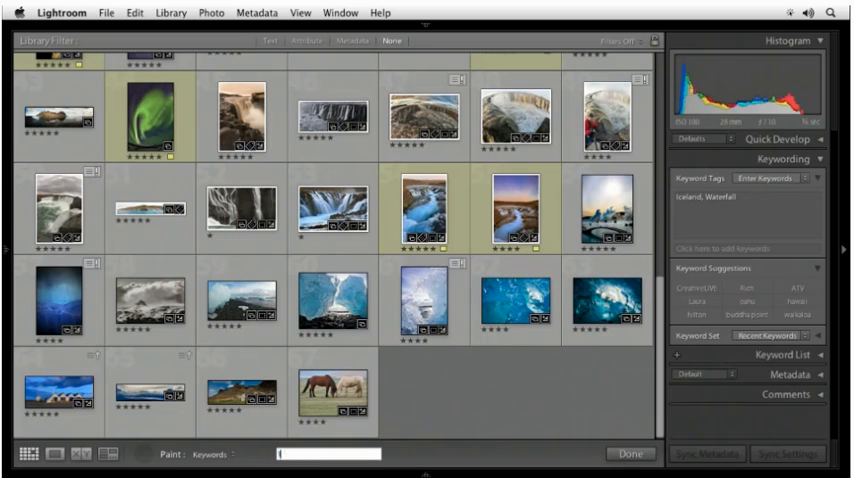
Set the Painter keyword to iceberg and assign Iceberg to an ice photo
type("Iceb")
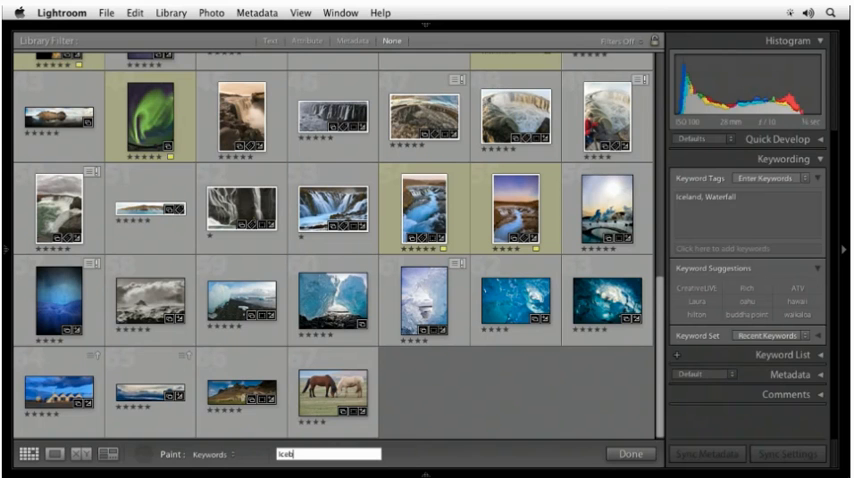
type("urg")
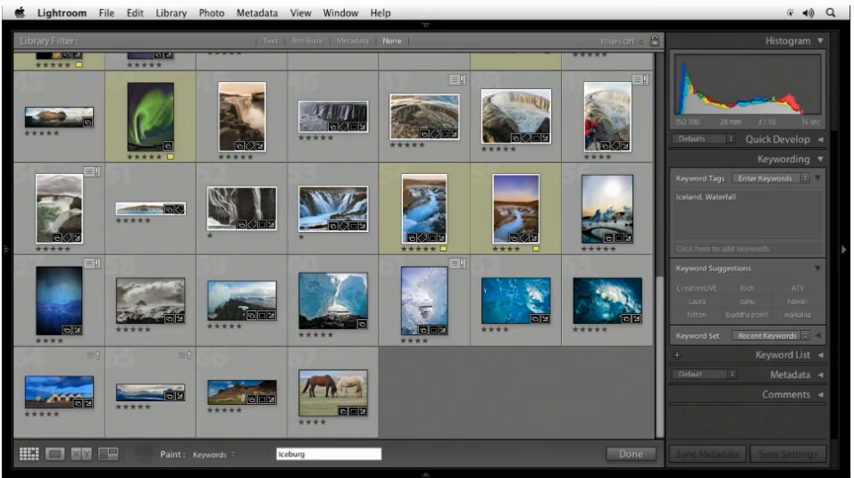
type("iceberg")
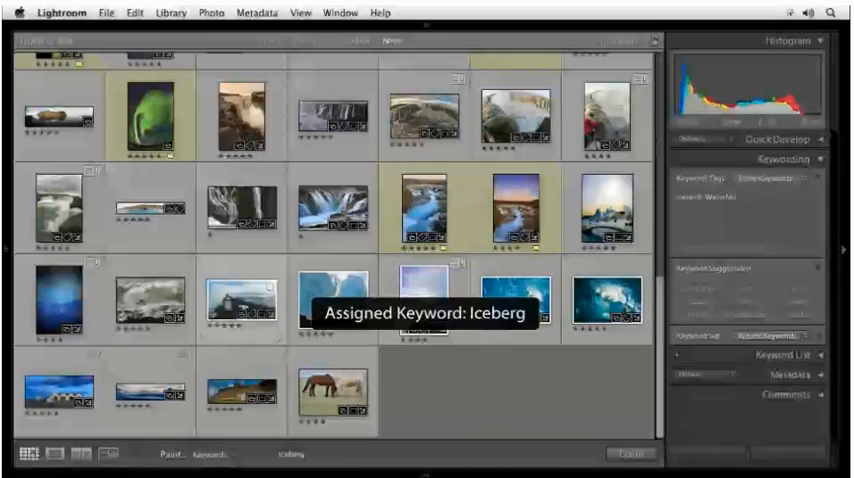
Scroll further down the grid to reach more iceberg photos for painting
scroll("down", 3)
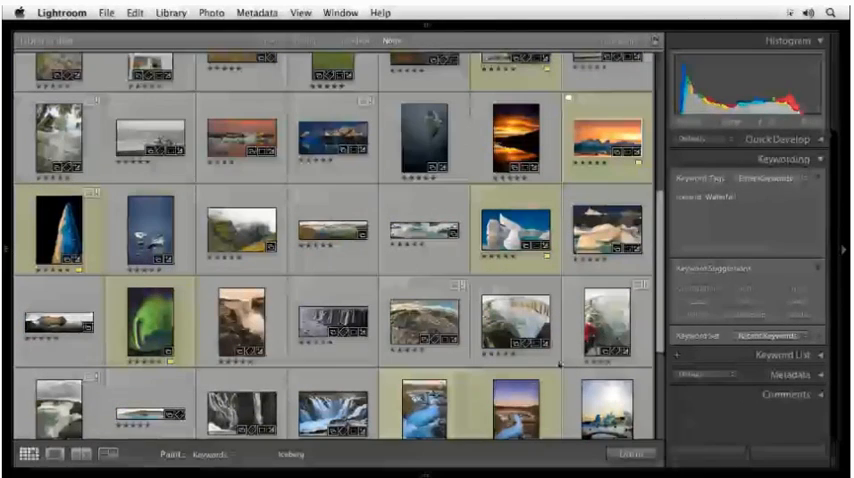
scroll("down", 3)
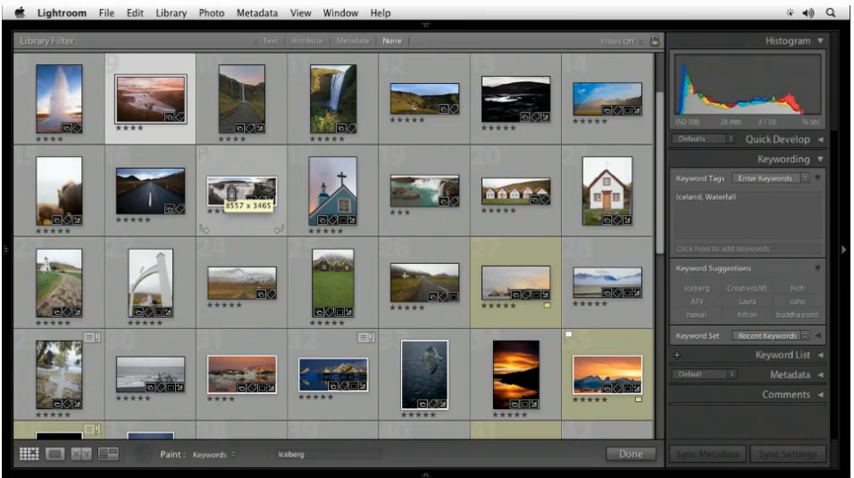
End keyword painting with Done and select a single photo showing Iceland, Waterfall tags
left_click(242, 190)
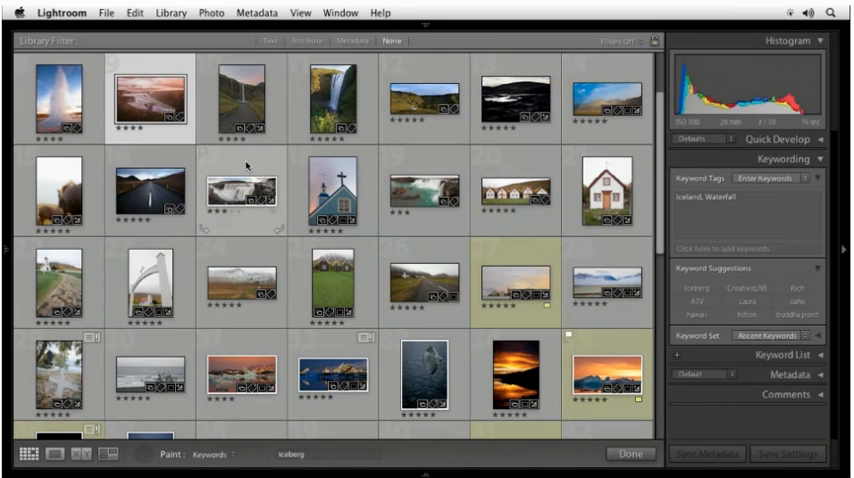
left_click(238, 190)
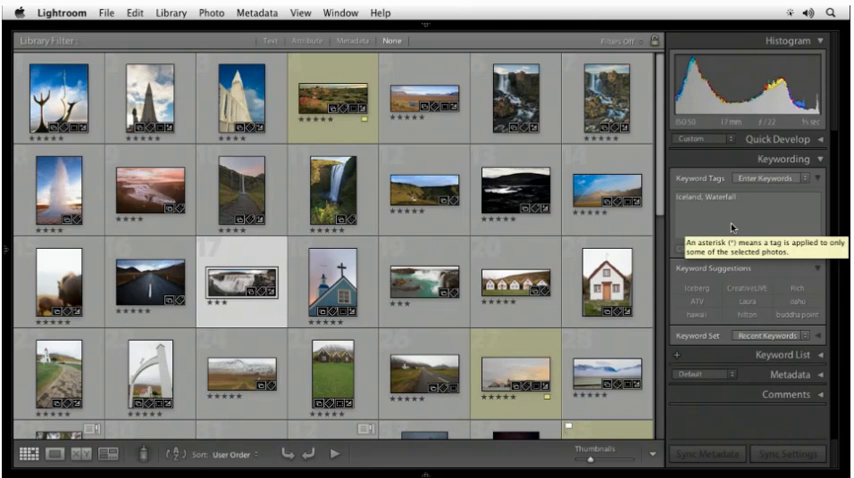
mouse_move(684, 172)
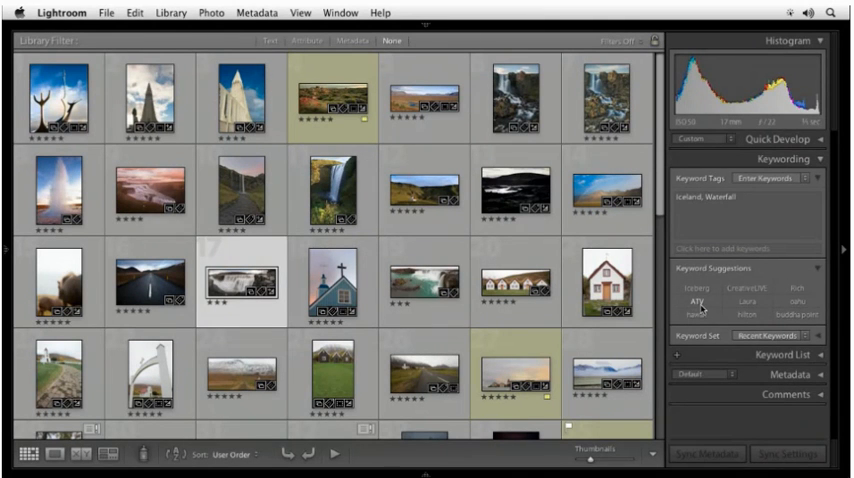
mouse_move(696, 288)
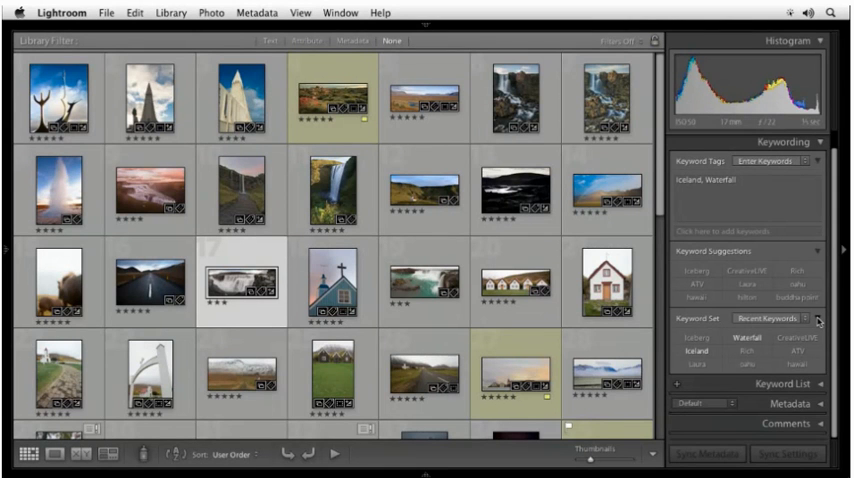
mouse_move(736, 344)
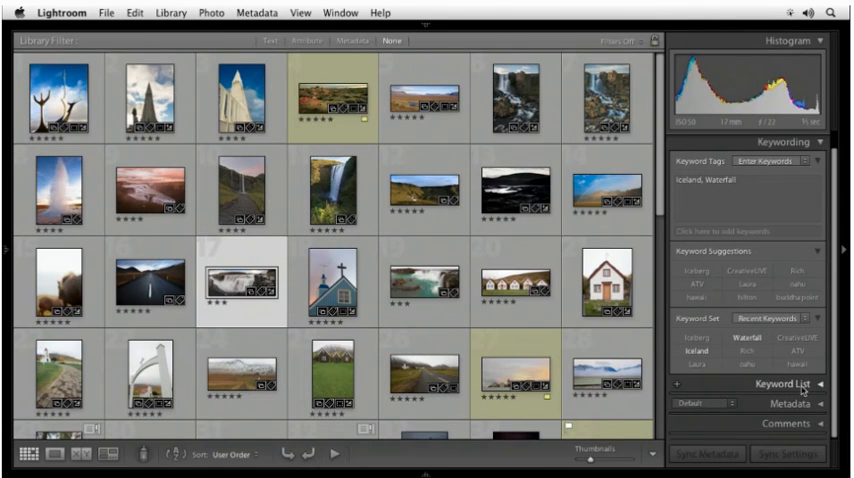
mouse_move(800, 390)
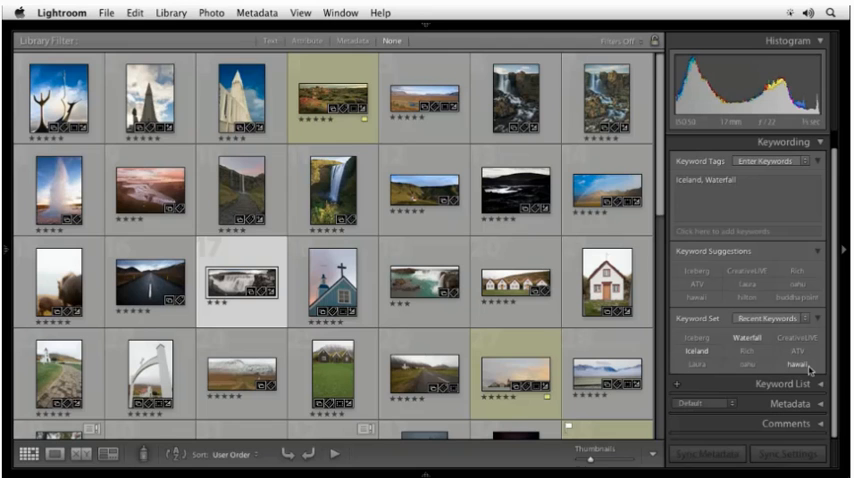
mouse_move(820, 378)
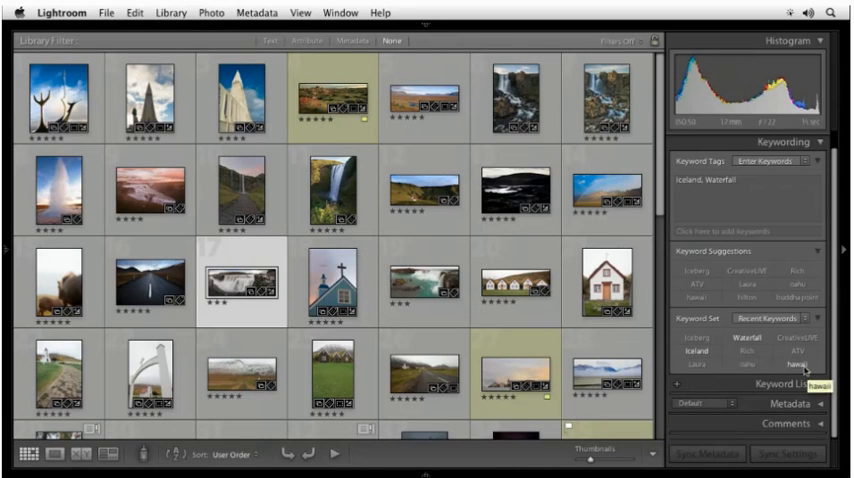